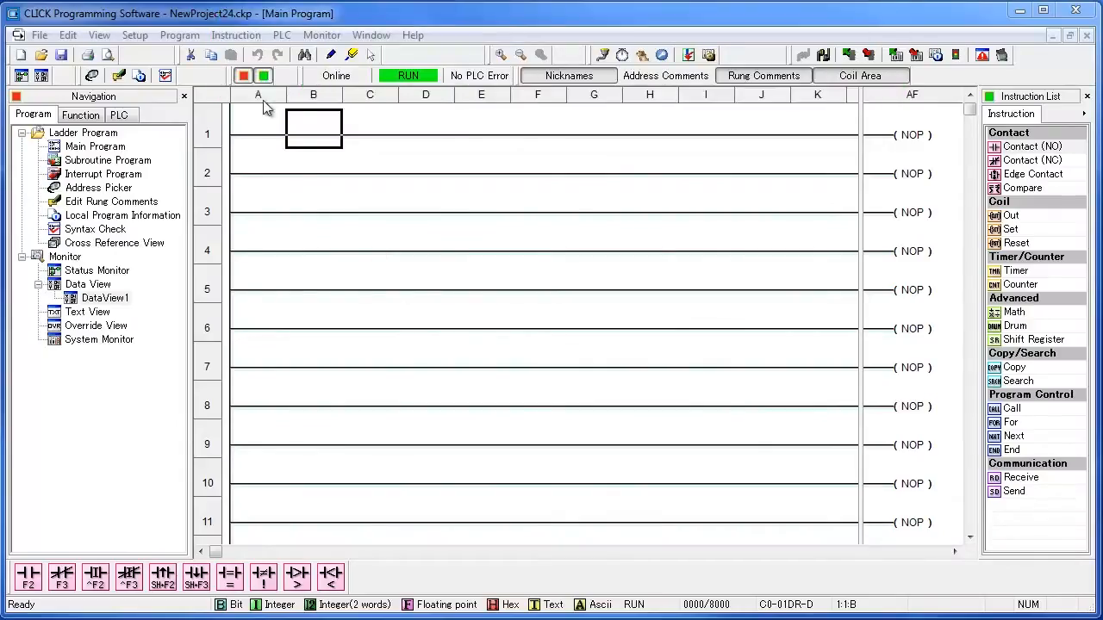
- Open the COM Port Setup dialog from the Setup menu
click(134, 34)
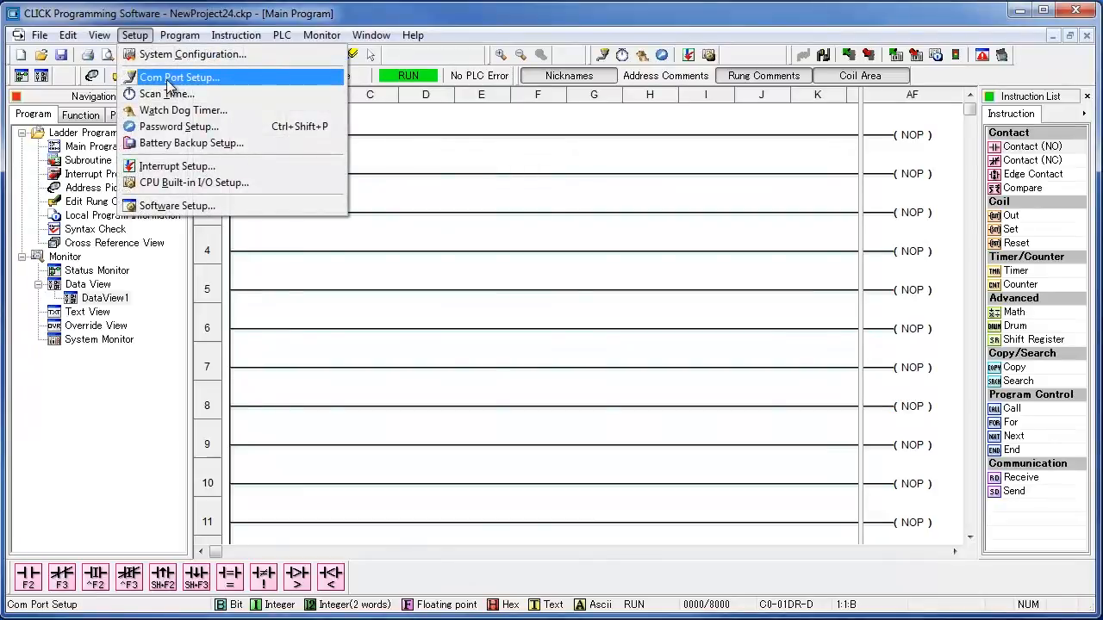
click(178, 76)
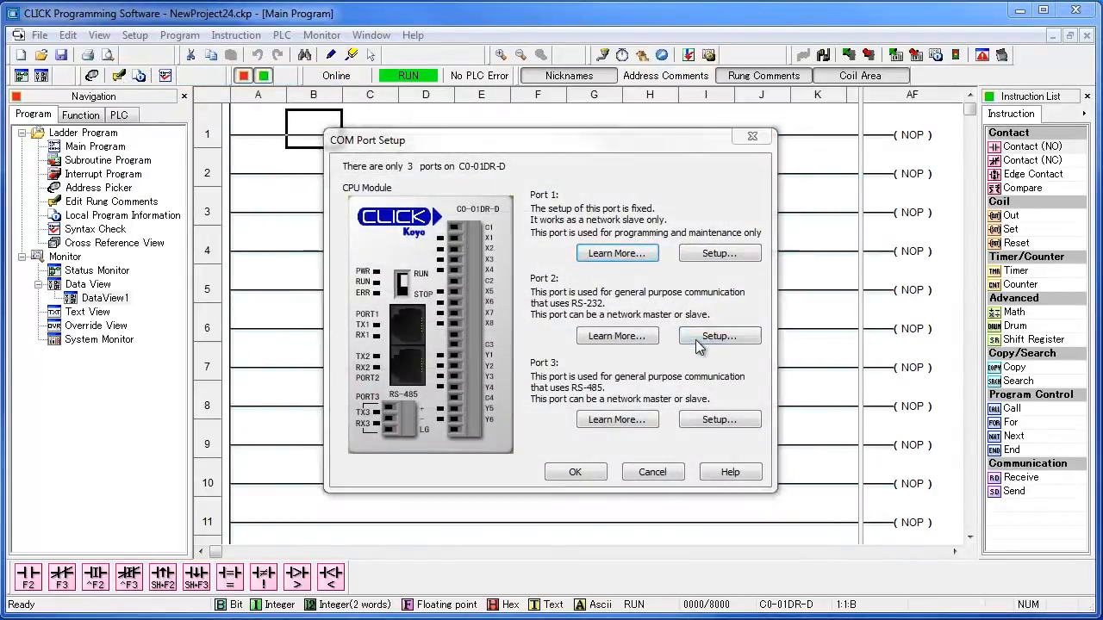
- Set Port 2 to the ASCII protocol with a chosen baud rate, then close the port setup
click(719, 336)
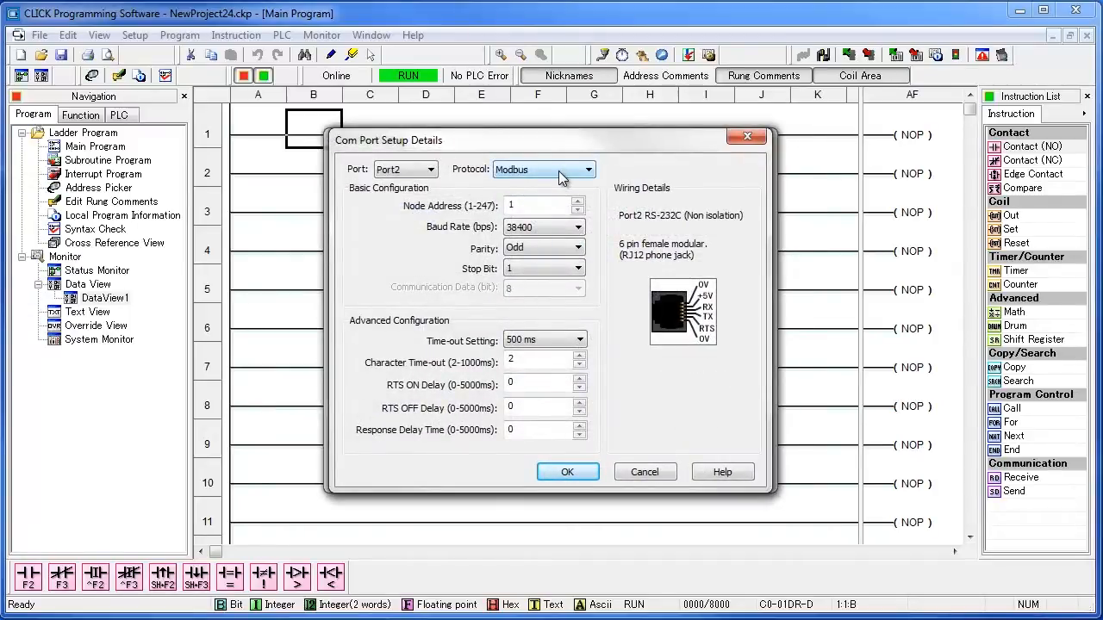
click(588, 169)
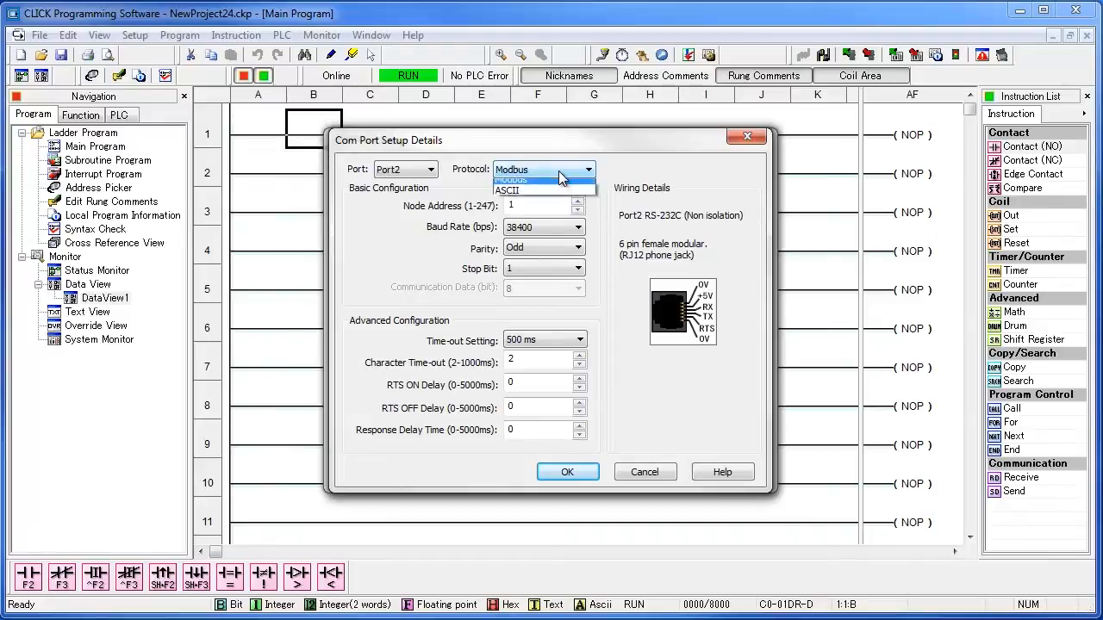
click(507, 191)
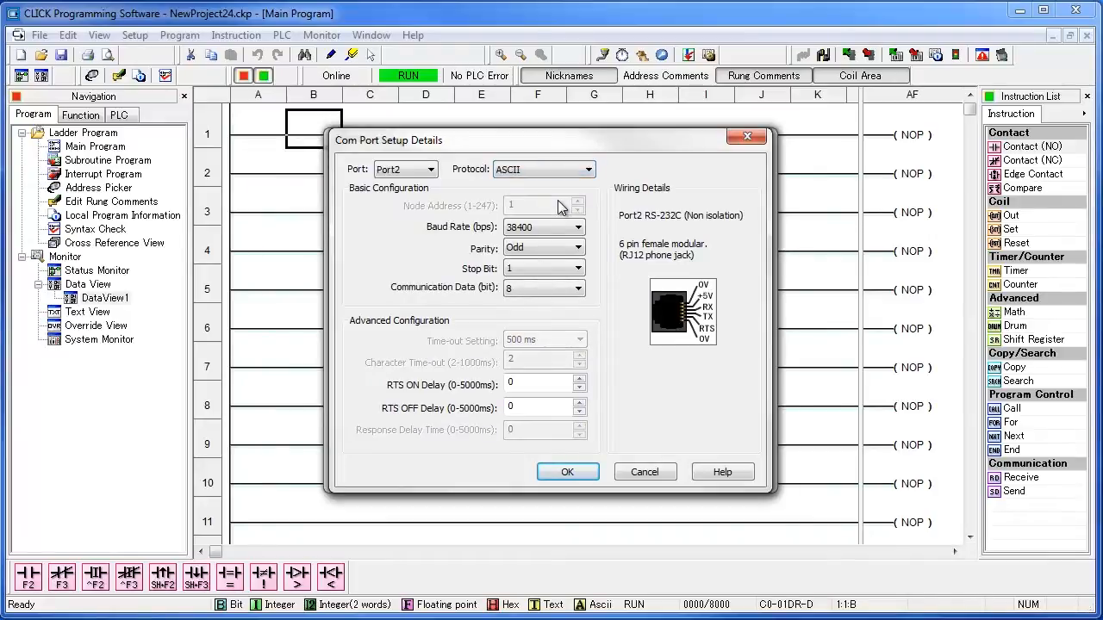
mouse_move(545, 215)
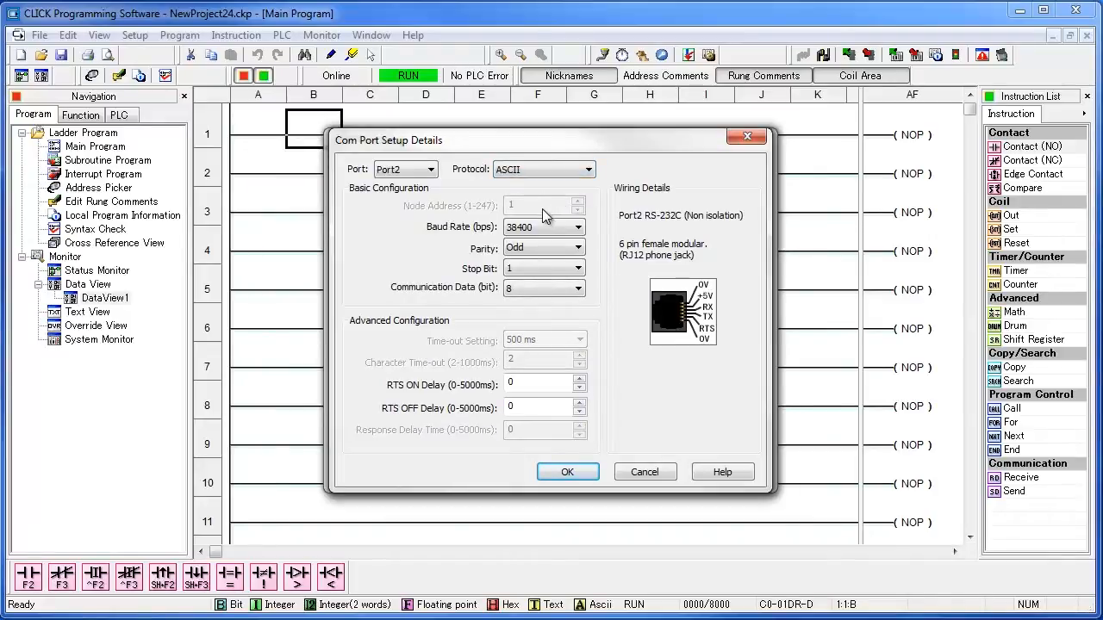
click(579, 227)
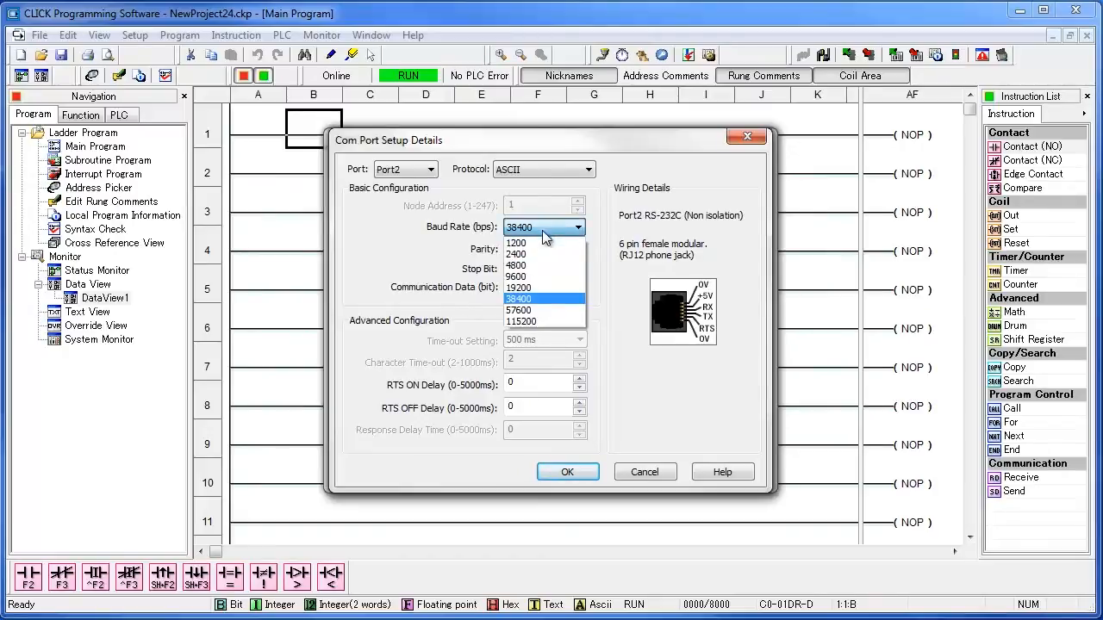
click(518, 276)
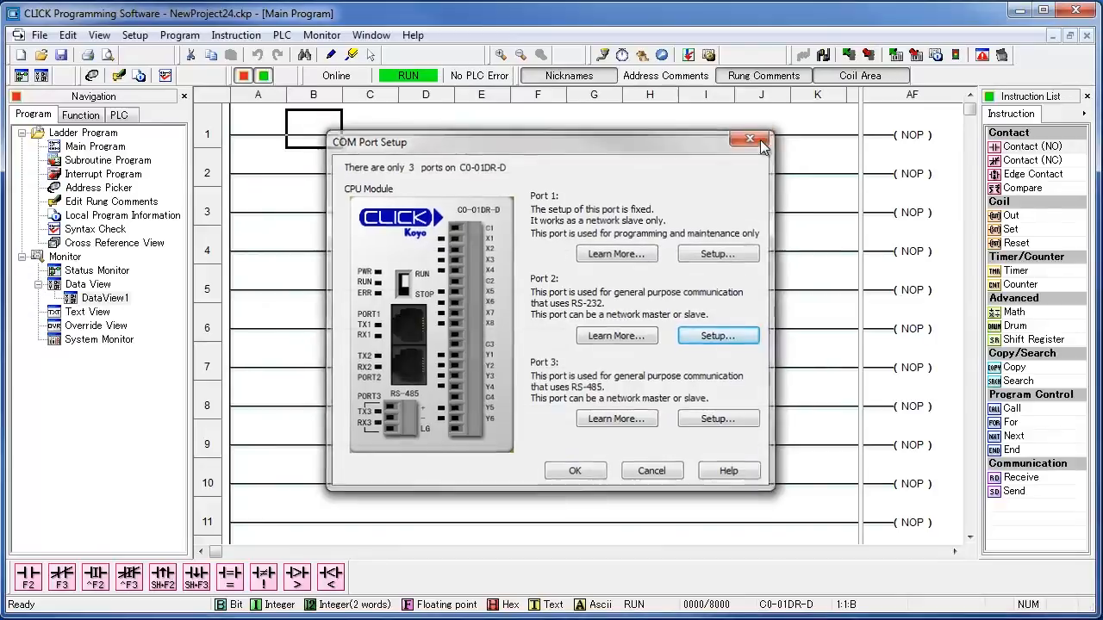
click(749, 139)
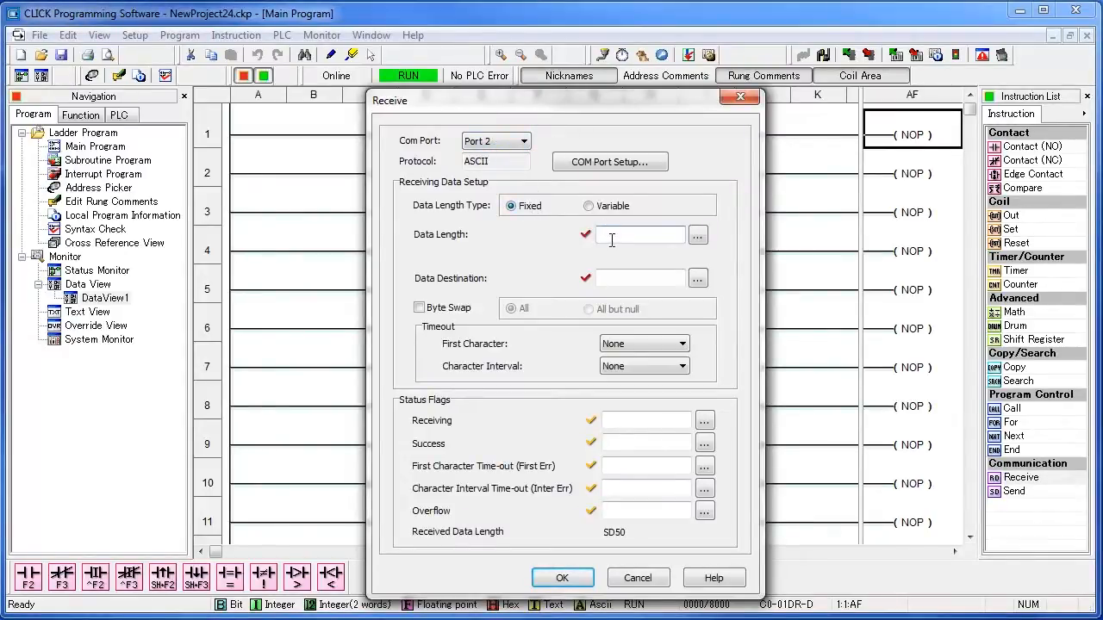
- Configure the Receive with data length 10, destination TXT1 and flags C1, C2, C3
text(10)
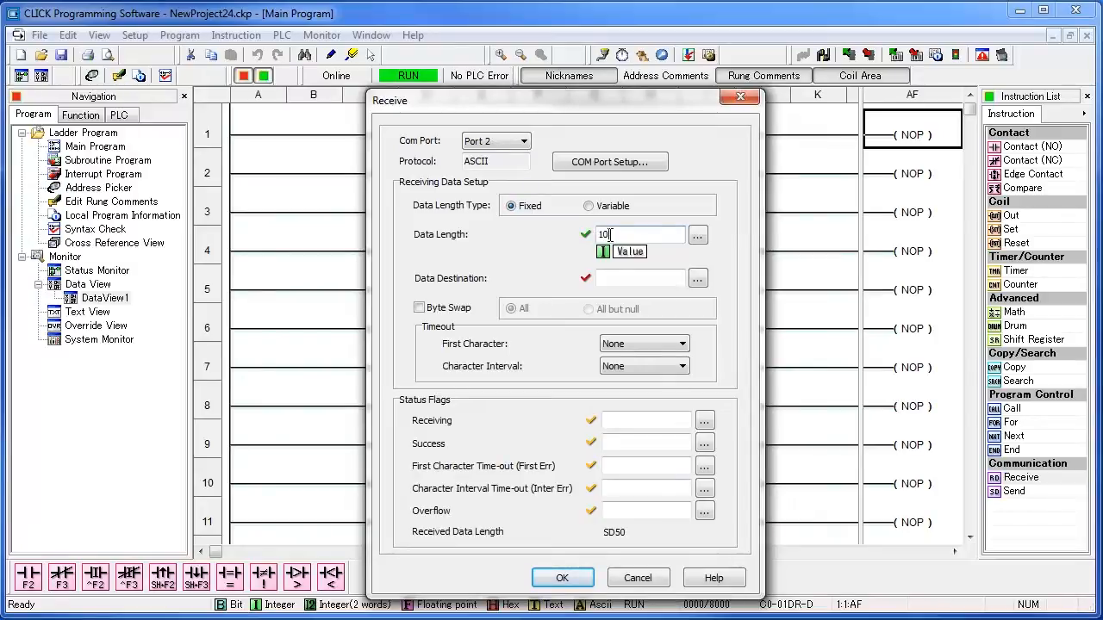
click(639, 278)
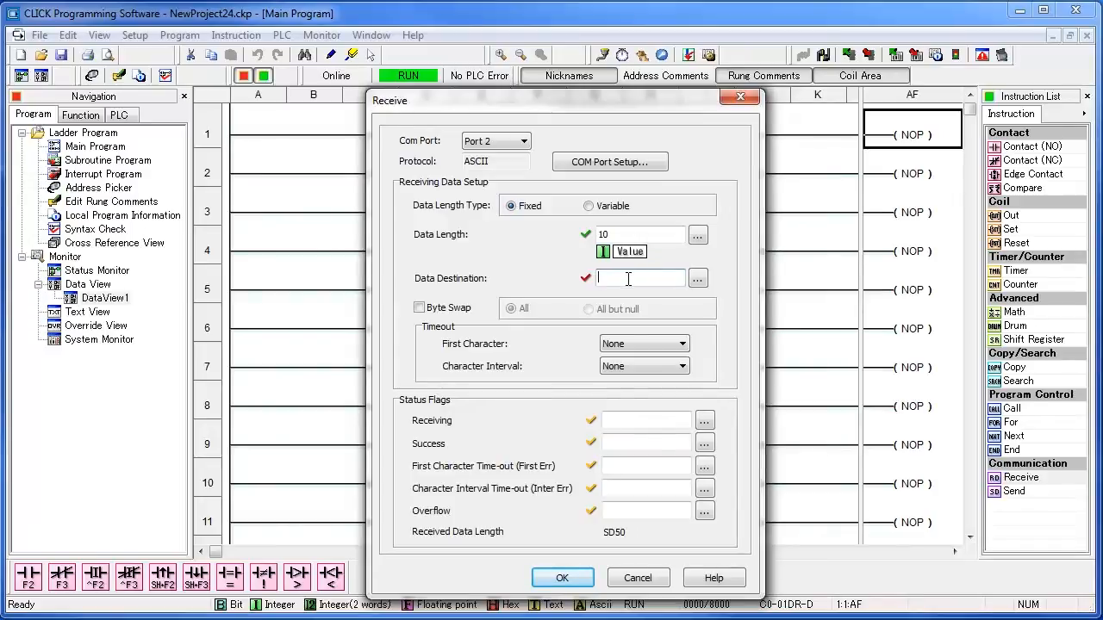
text(t)
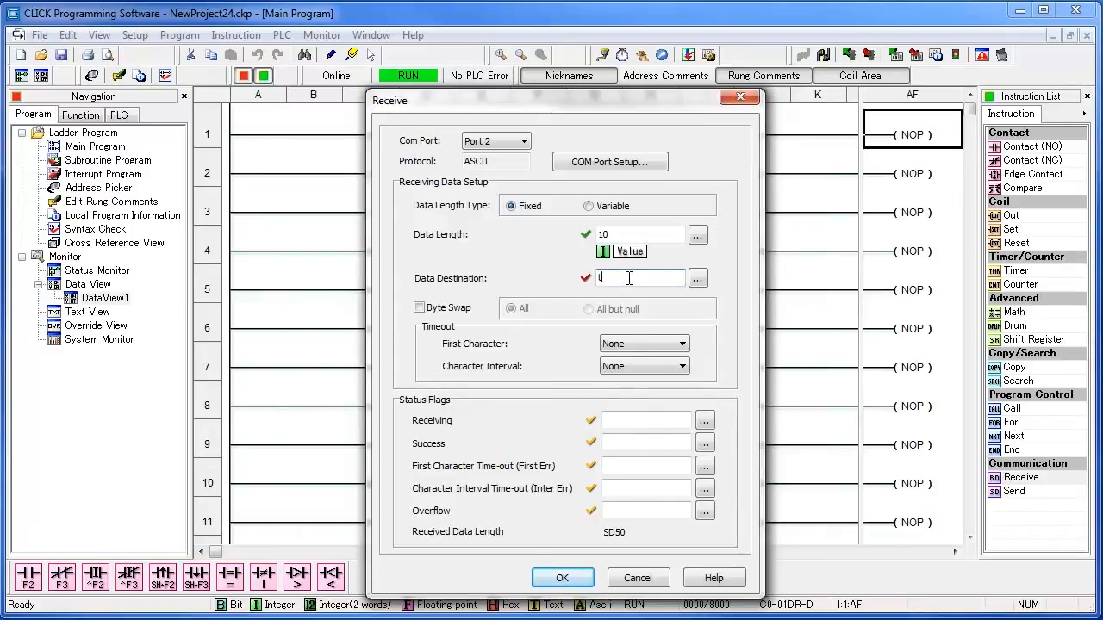
text(xt1)
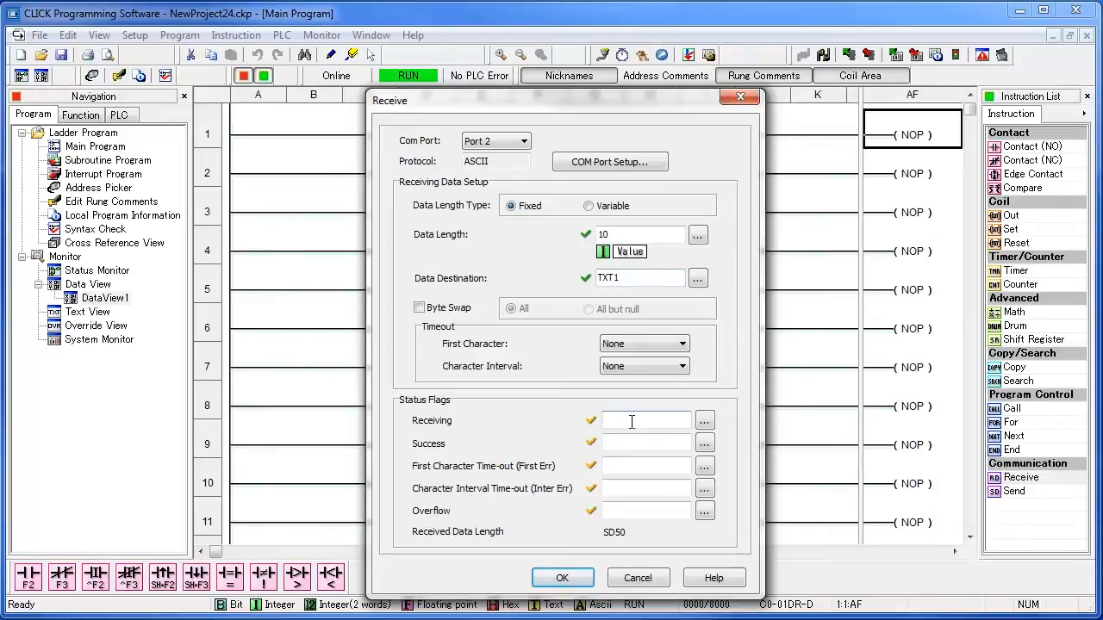
text(c)
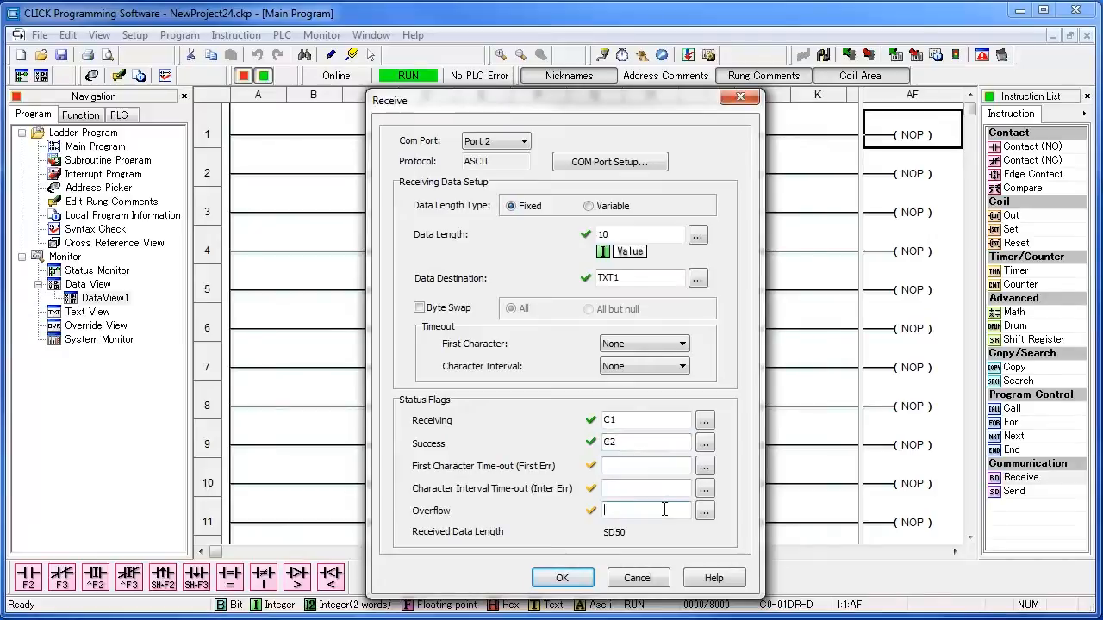
text(c3)
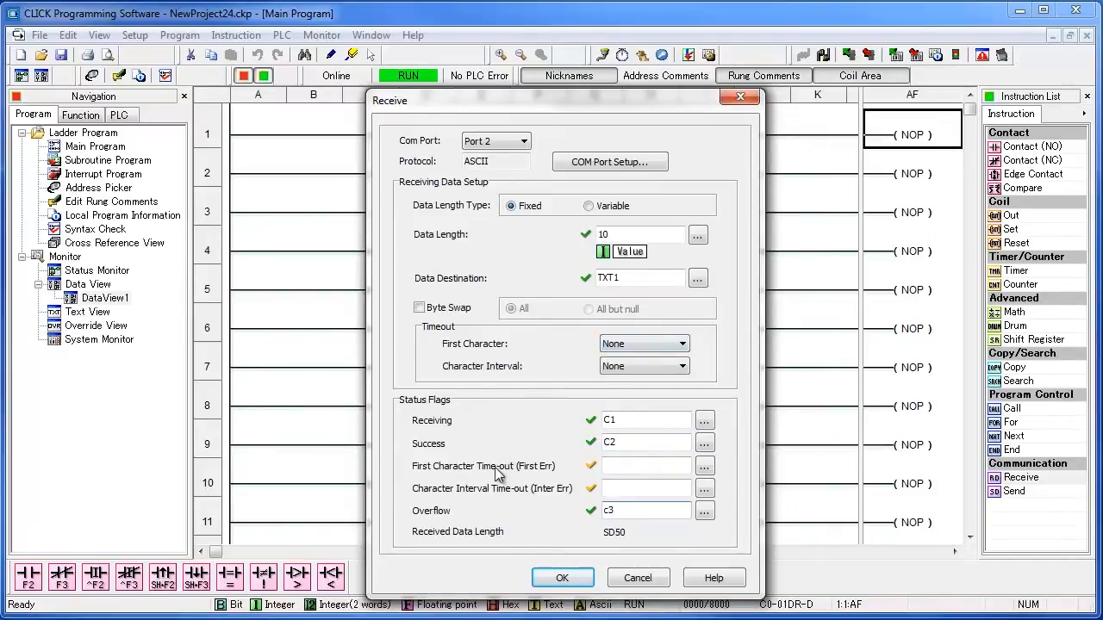
mouse_move(549, 497)
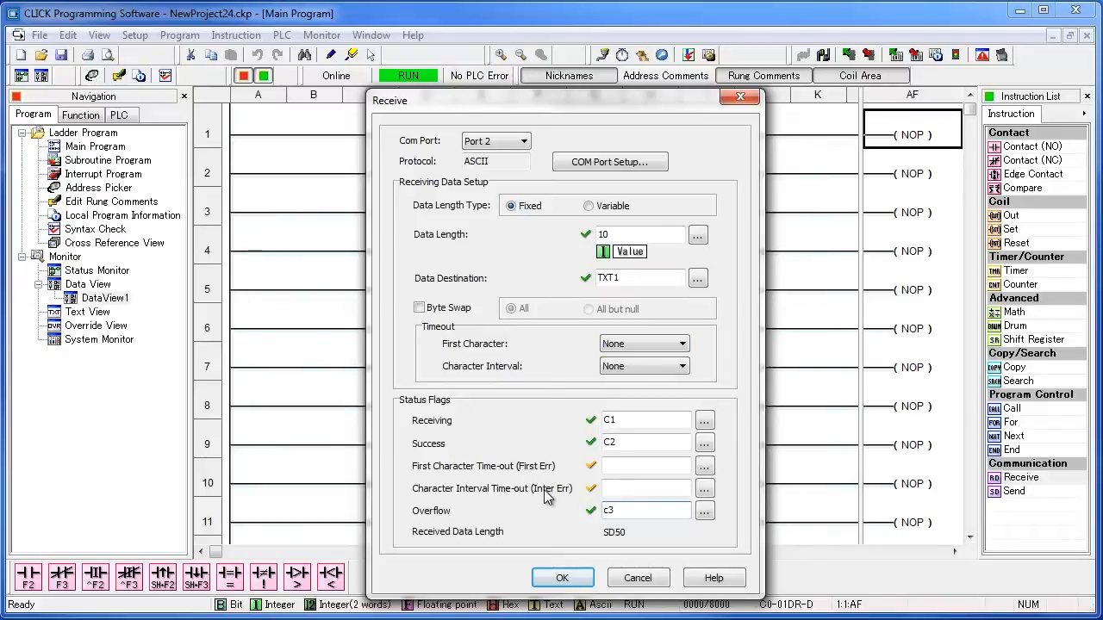
mouse_move(539, 492)
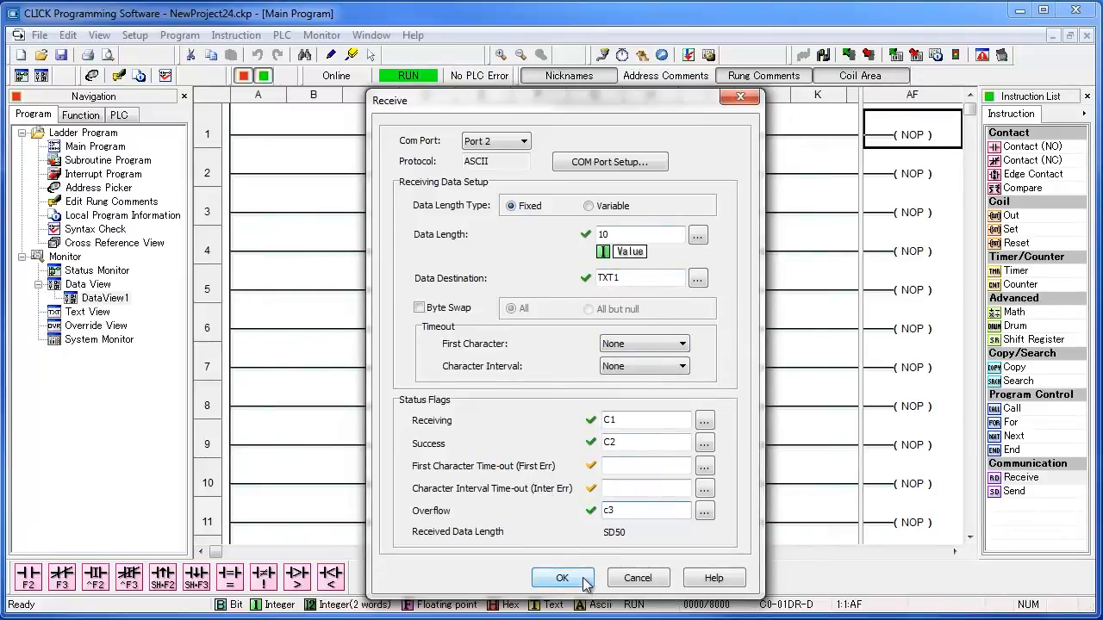
click(562, 577)
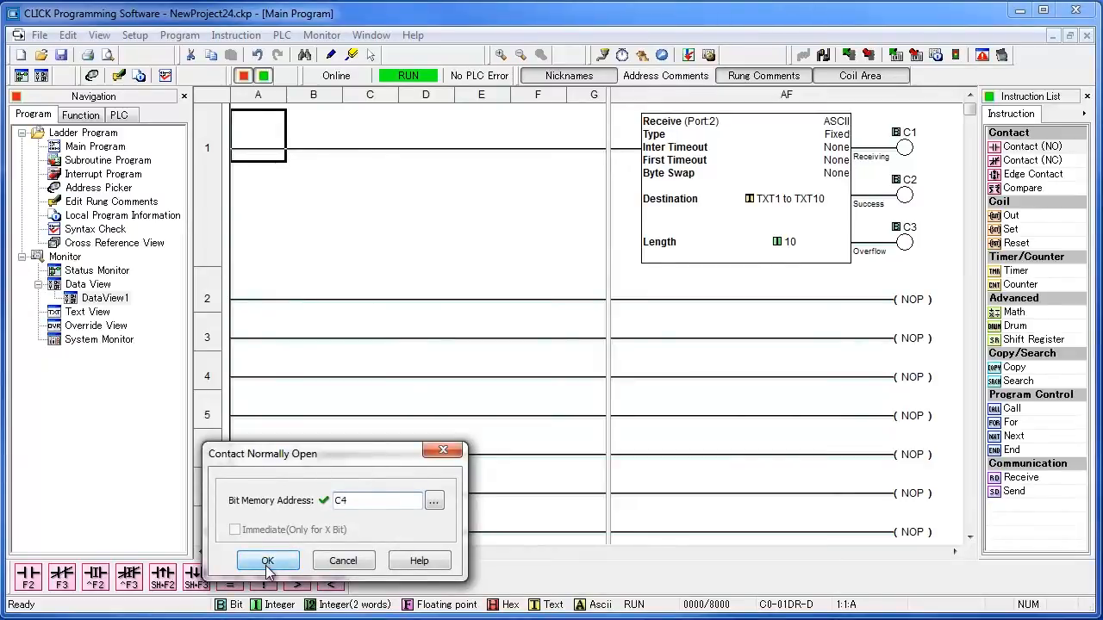
- Confirm C4 as the normally open contact address on rung 1
click(267, 560)
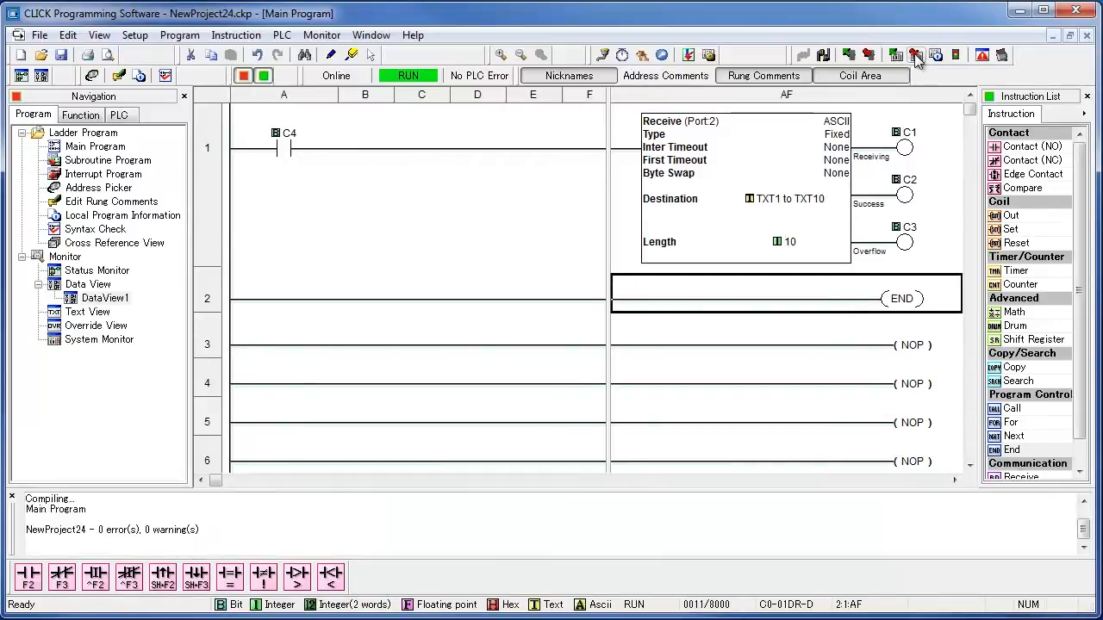
- Write the project into the PLC and acknowledge the completed transfer
click(916, 55)
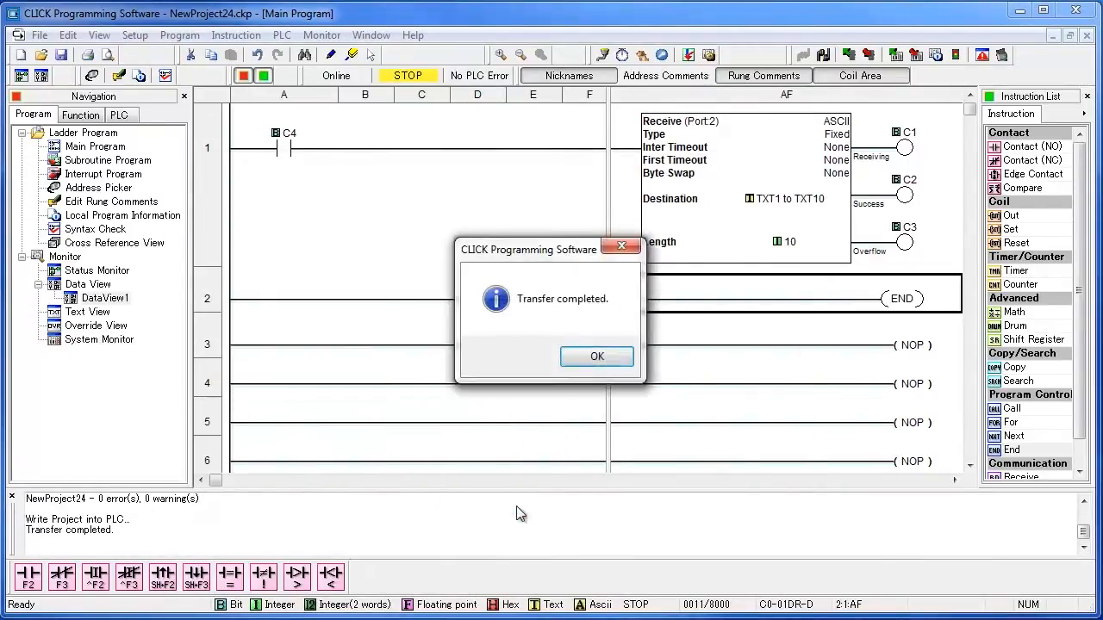
click(596, 356)
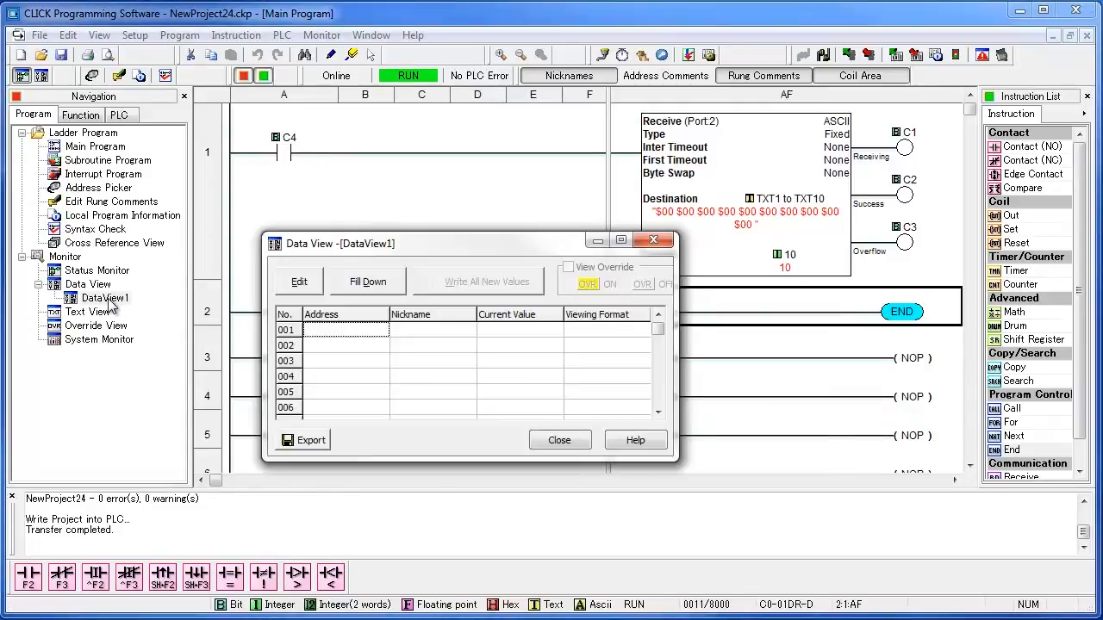
- Open DataView1 from the Navigation tree
click(344, 329)
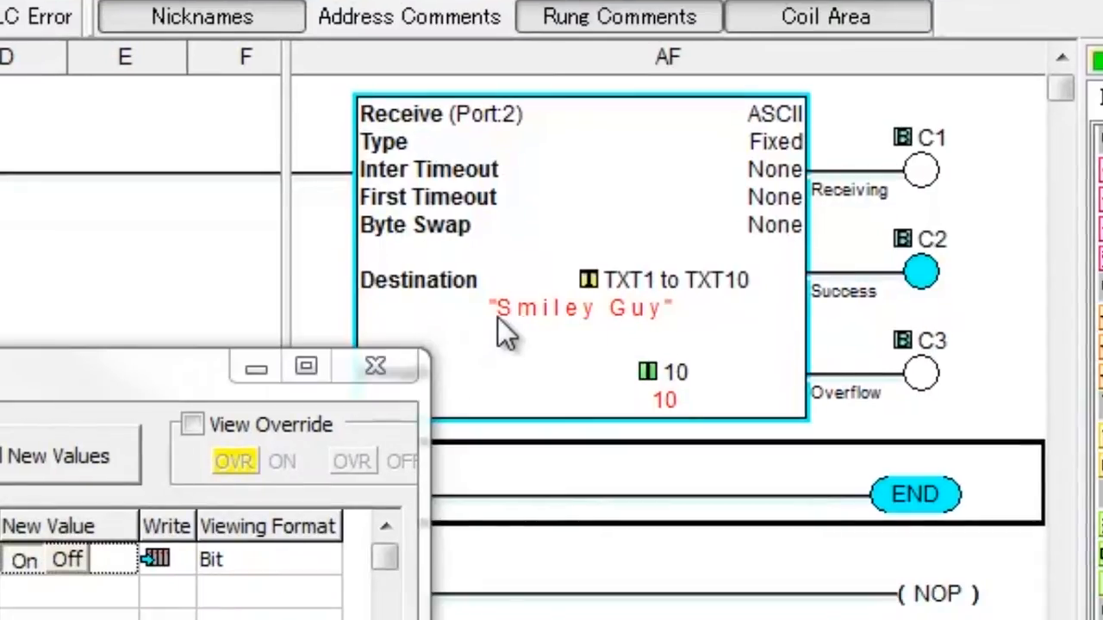
mouse_move(512, 340)
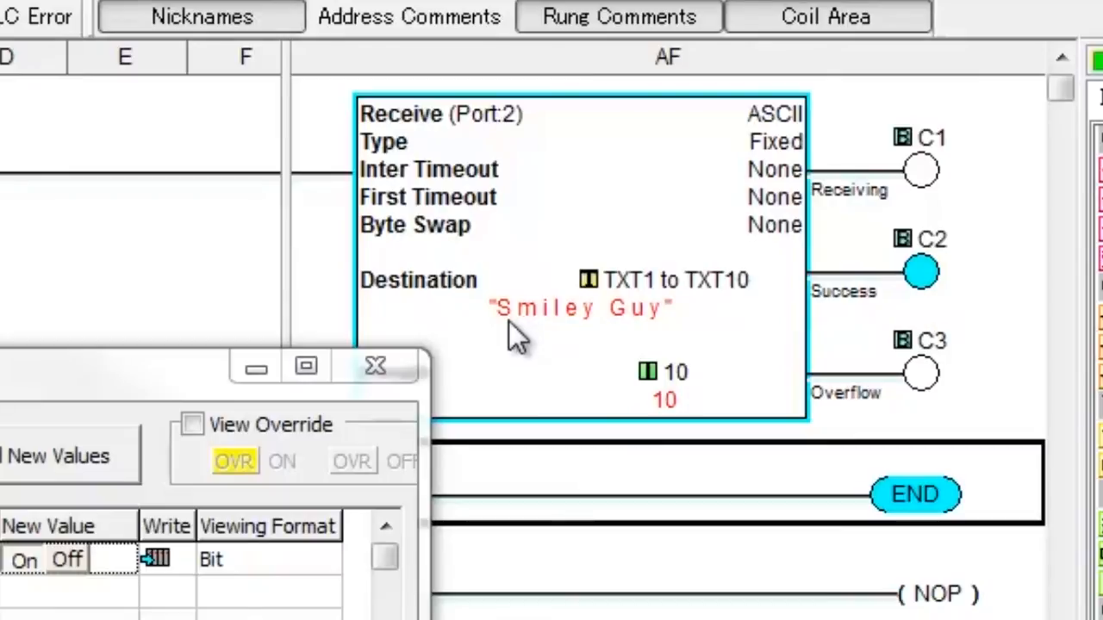
mouse_move(491, 354)
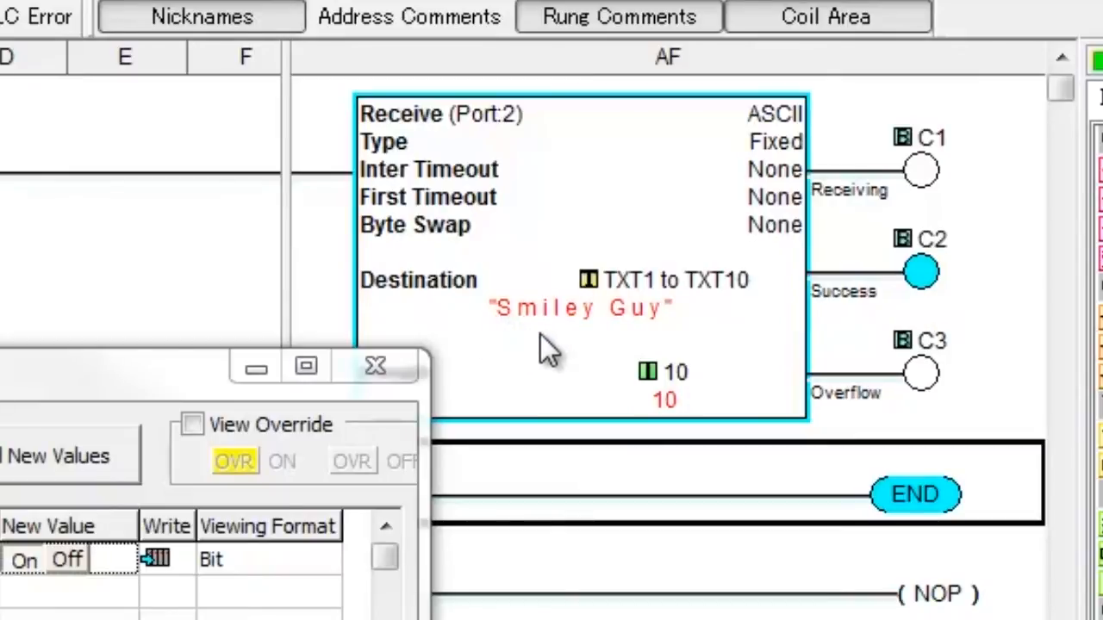
mouse_move(521, 354)
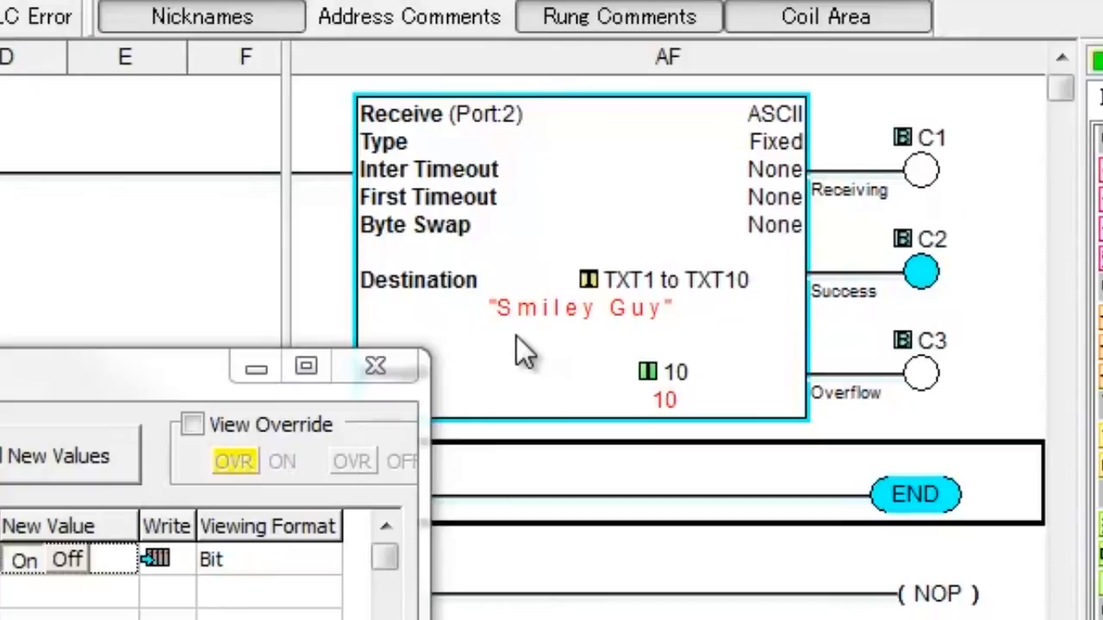
mouse_move(513, 340)
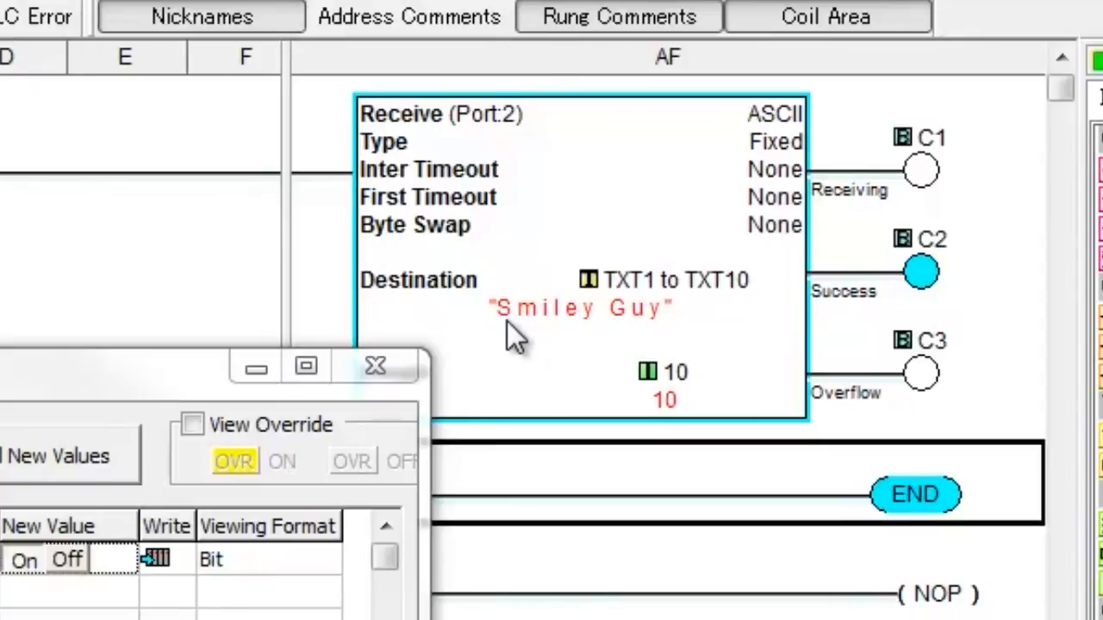
mouse_move(533, 334)
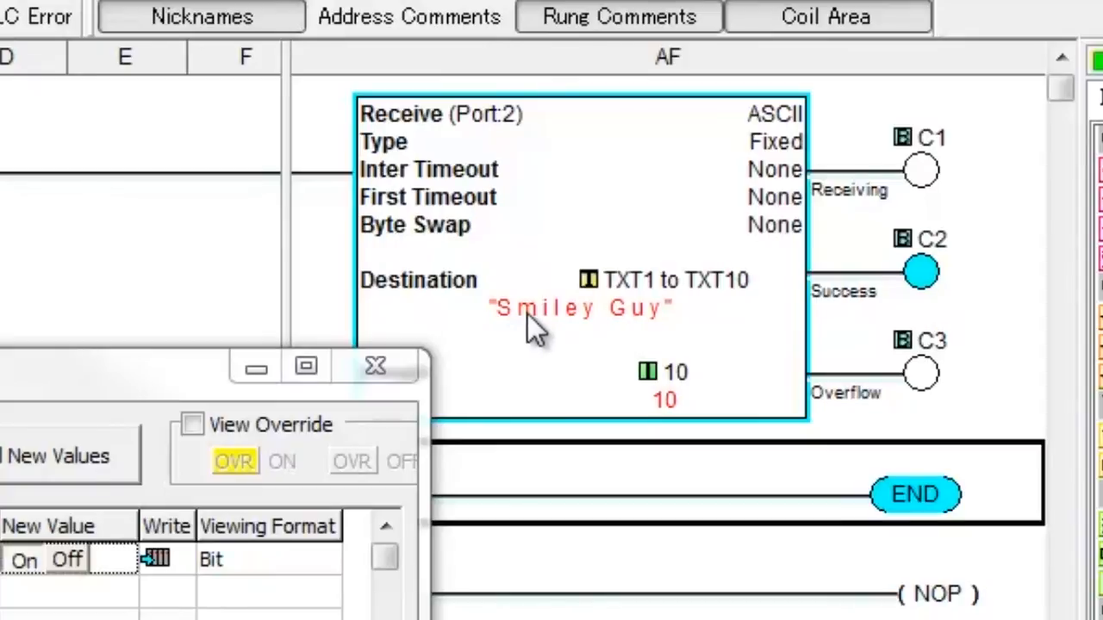